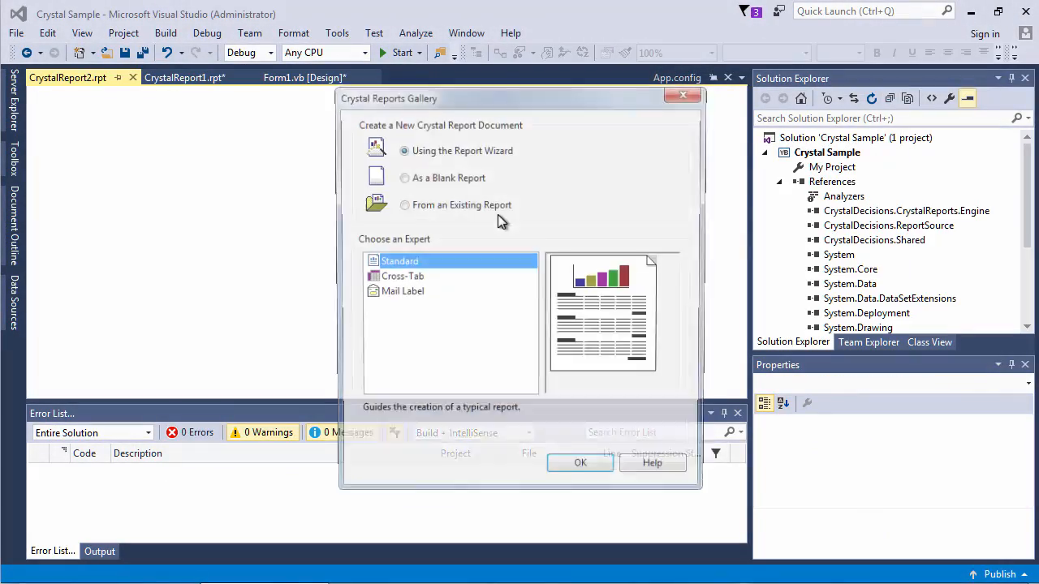
# Step: Create a Standard report from the Crystal Reports Gallery and show the Field Explorer
pyautogui.click(579, 461)
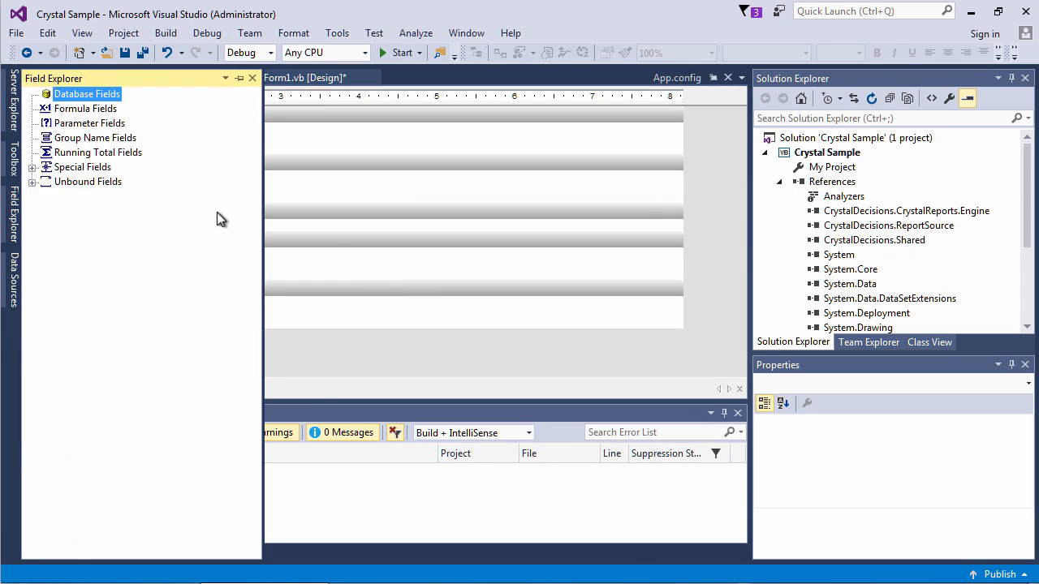
pyautogui.click(32, 94)
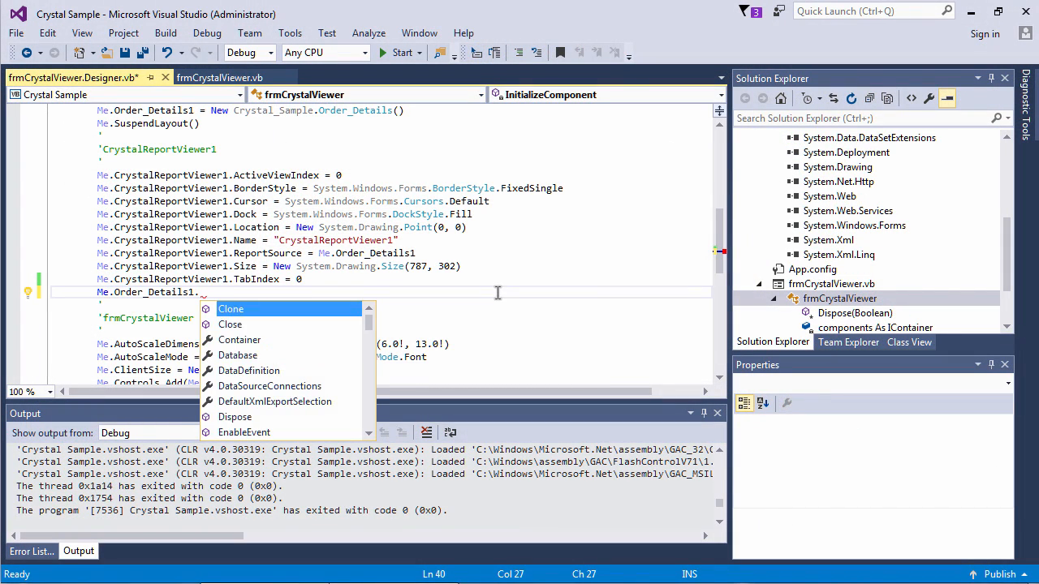
# Step: Add RecordSelectionFormula "{Orders.Order ID} = 1" to the viewer code and run the application
pyautogui.write('RecordSelectionFormula = "{')
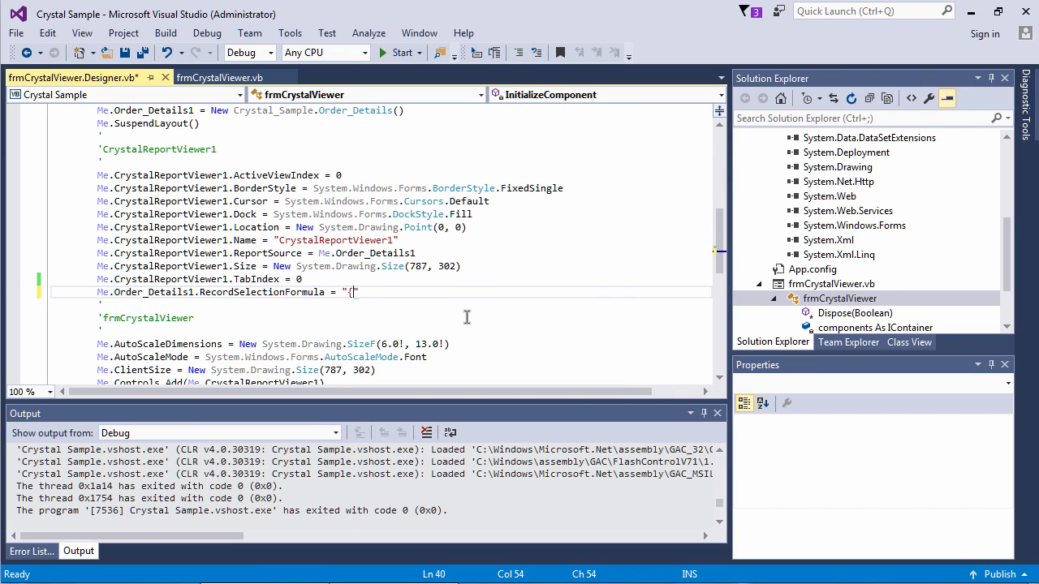
pyautogui.write('Orders.Order ID')
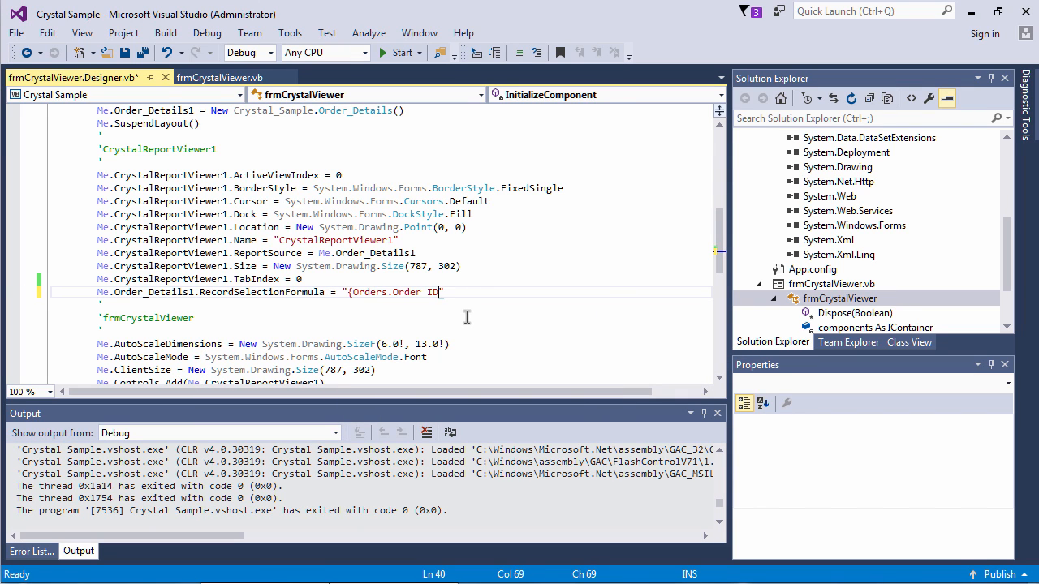
pyautogui.click(398, 52)
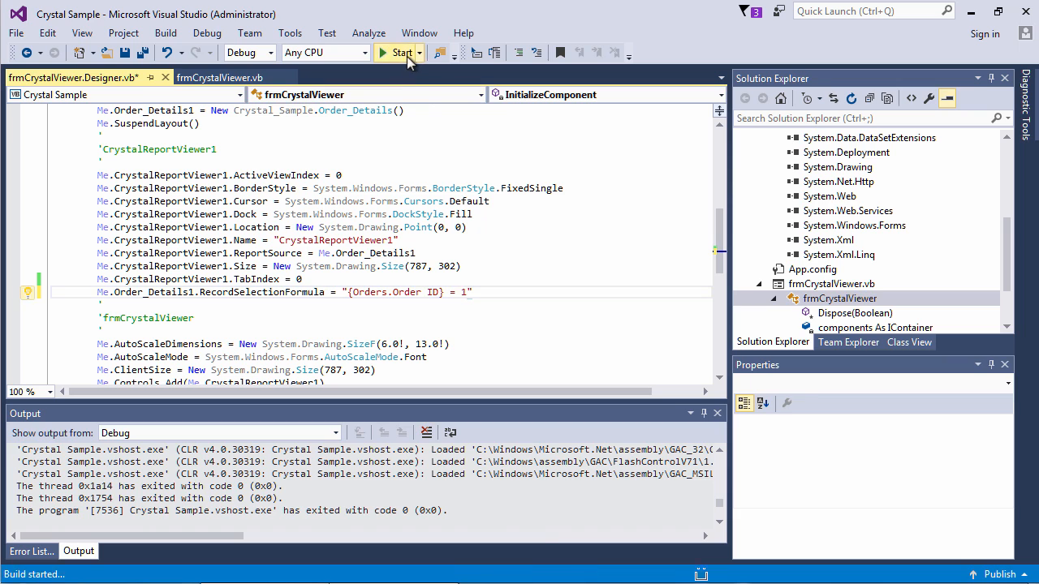
pyautogui.click(399, 52)
pyautogui.write('Me.c')
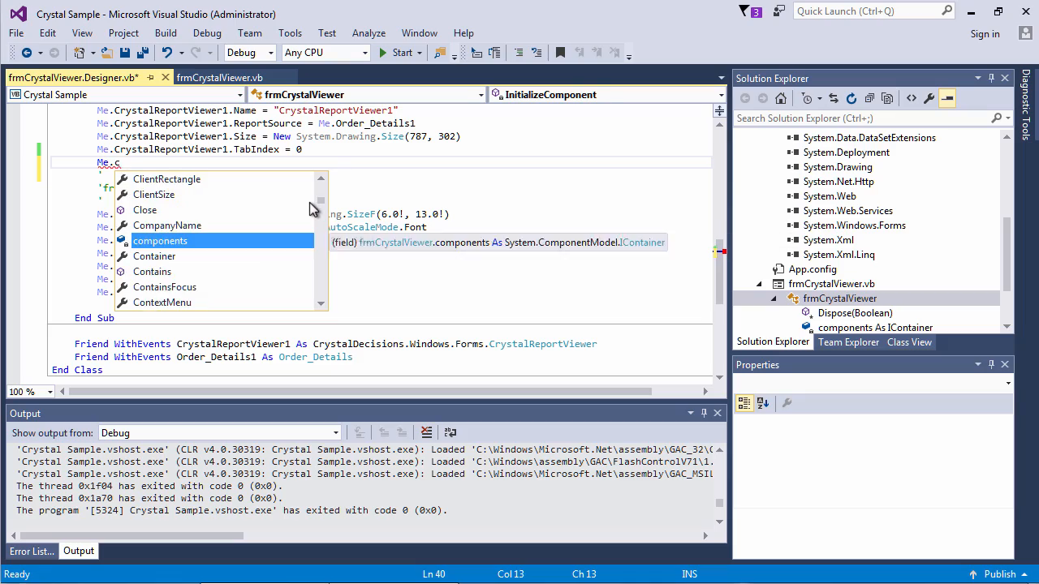
# Step: Open the Start menu and expand All Programs
pyautogui.click(16, 566)
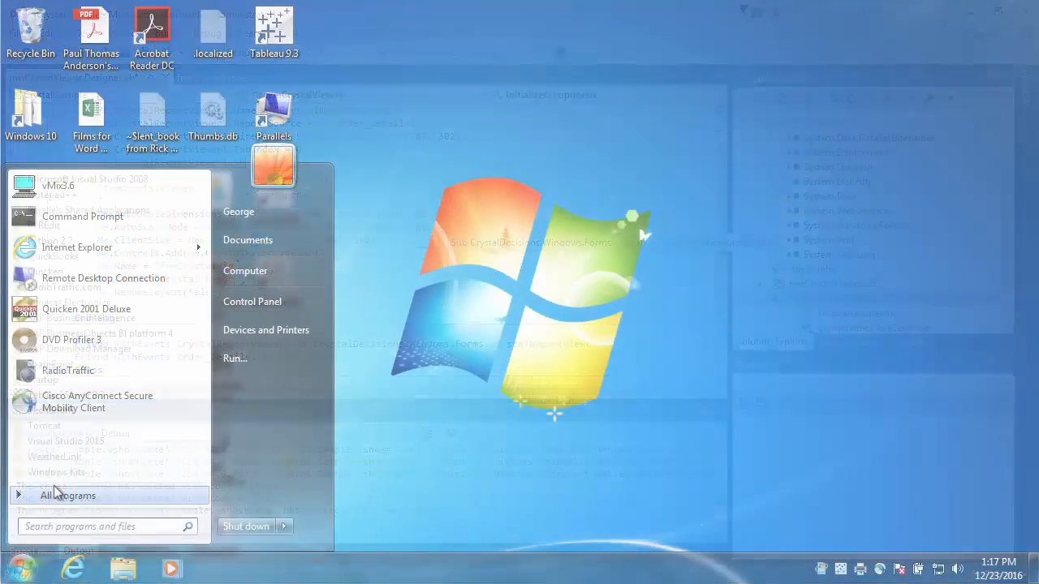
pyautogui.click(67, 495)
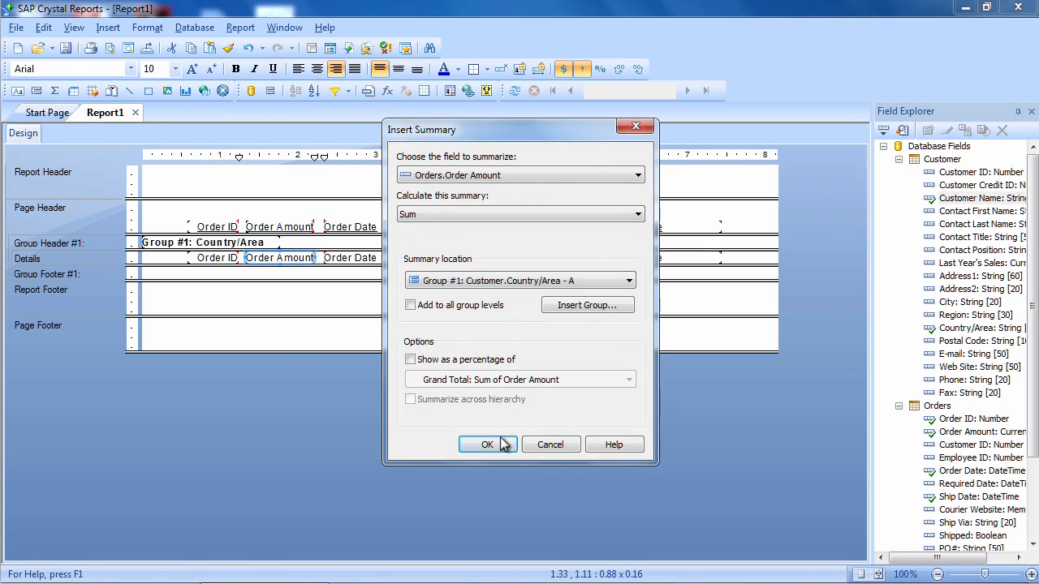
# Step: Sum Orders.Order Amount per Country/Area group and give Ship Date a short date style
pyautogui.click(487, 444)
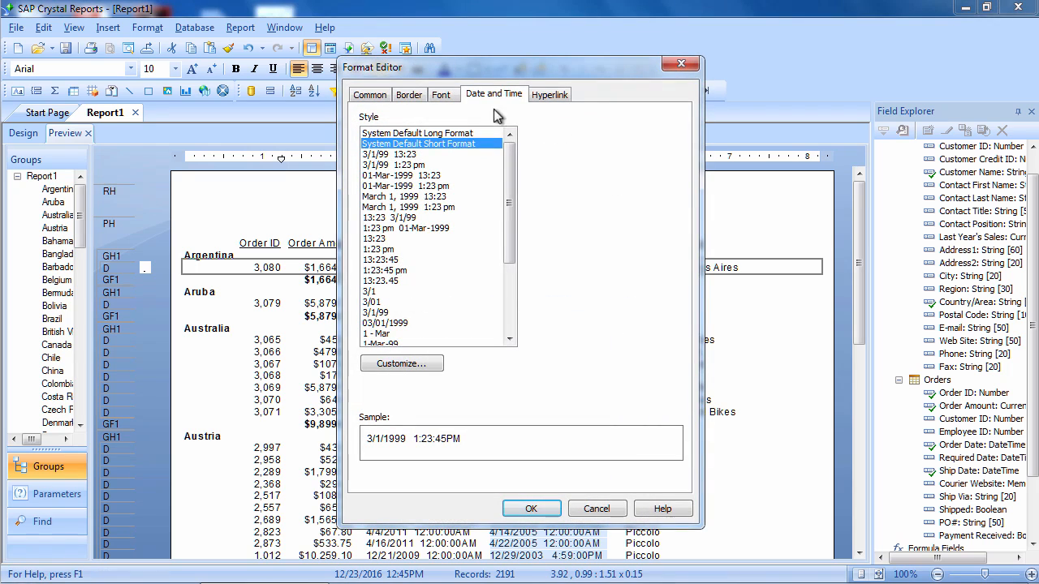
pyautogui.click(441, 94)
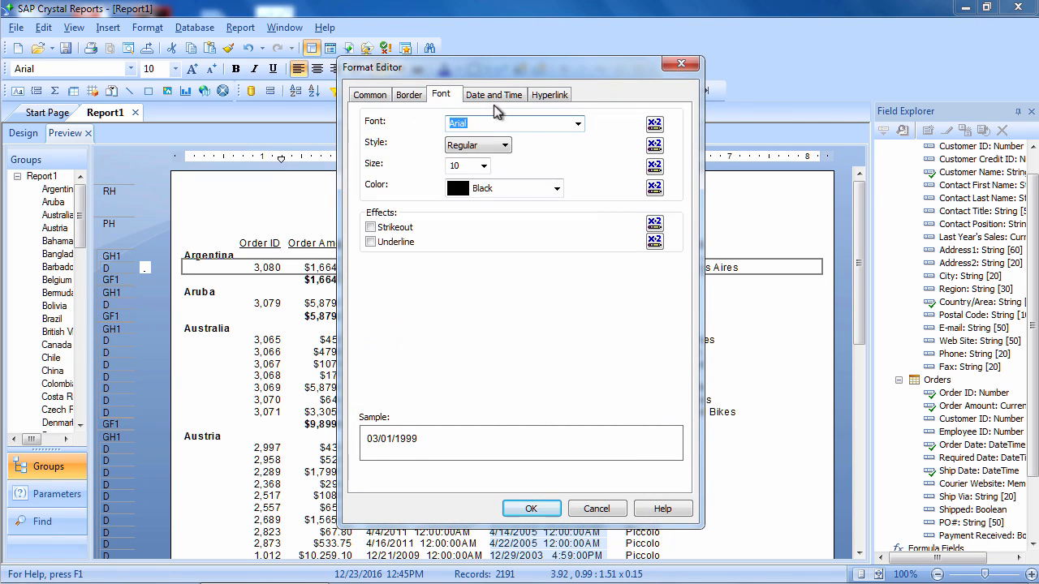
pyautogui.click(577, 124)
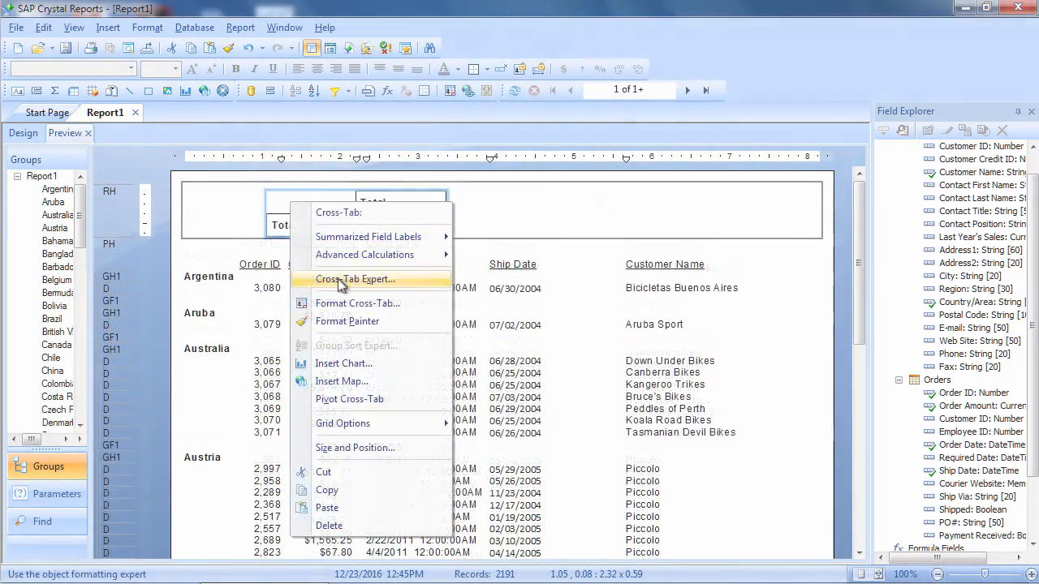
# Step: Set the cross-tab to yearly Order Date columns, Country/Area rows and summed Order Amount
pyautogui.click(355, 280)
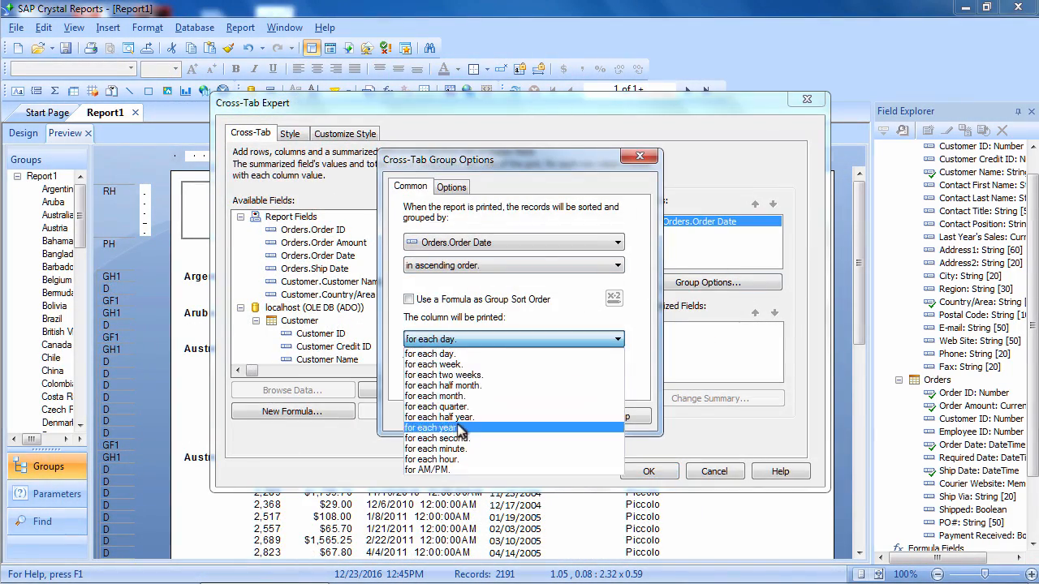
pyautogui.click(648, 471)
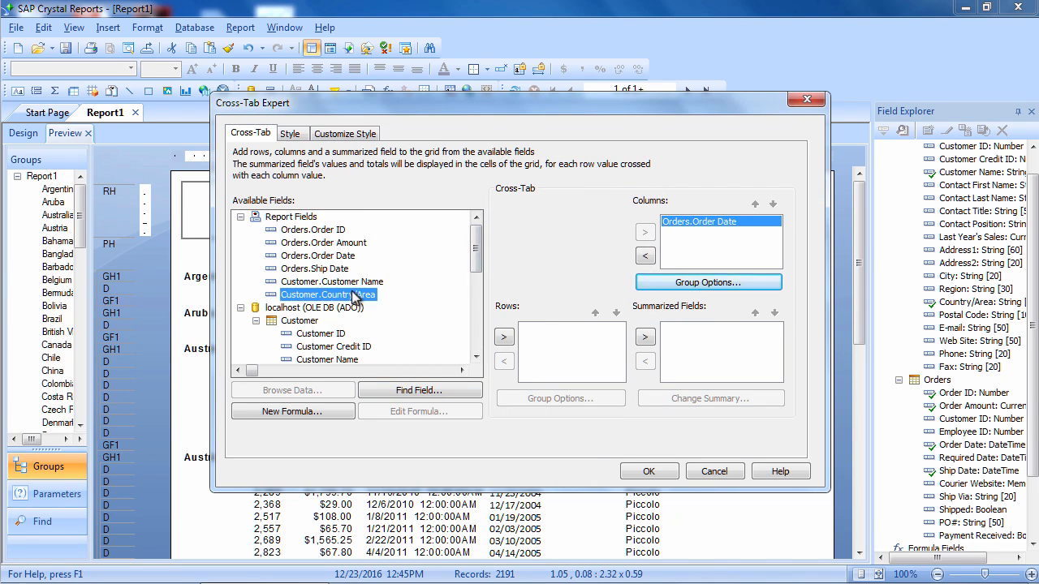
pyautogui.click(504, 336)
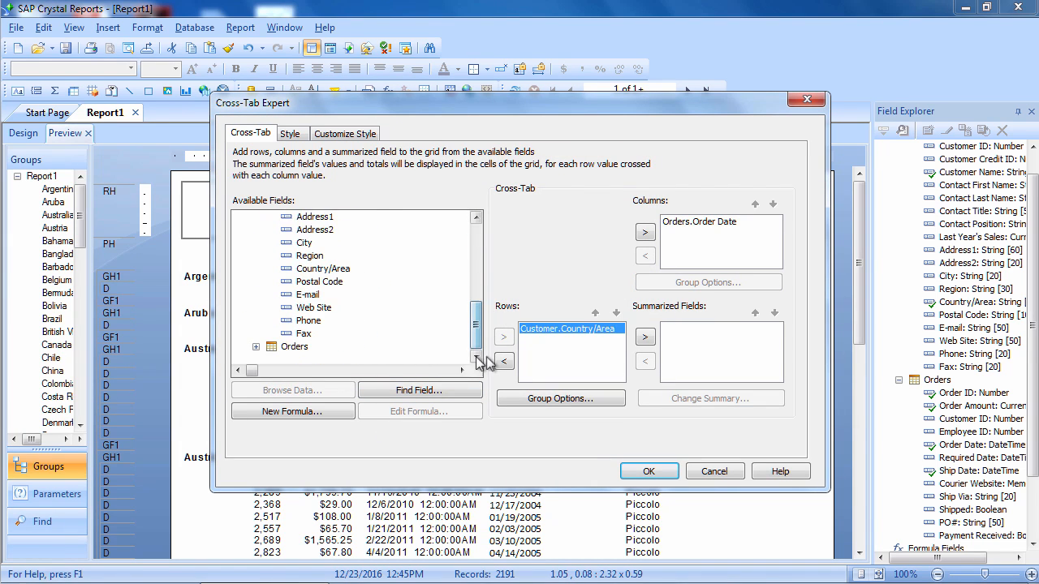
pyautogui.click(645, 336)
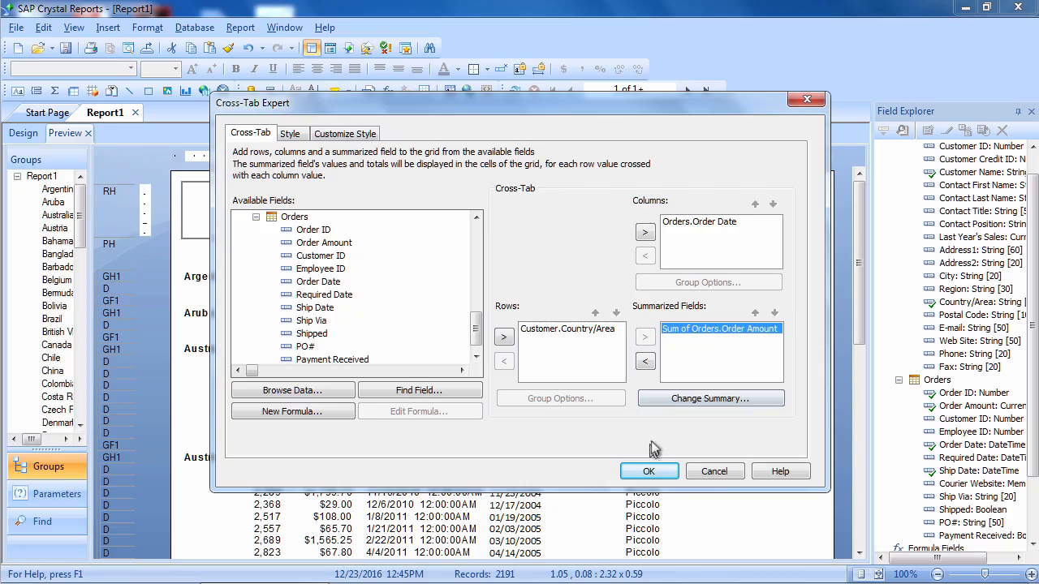
pyautogui.click(649, 470)
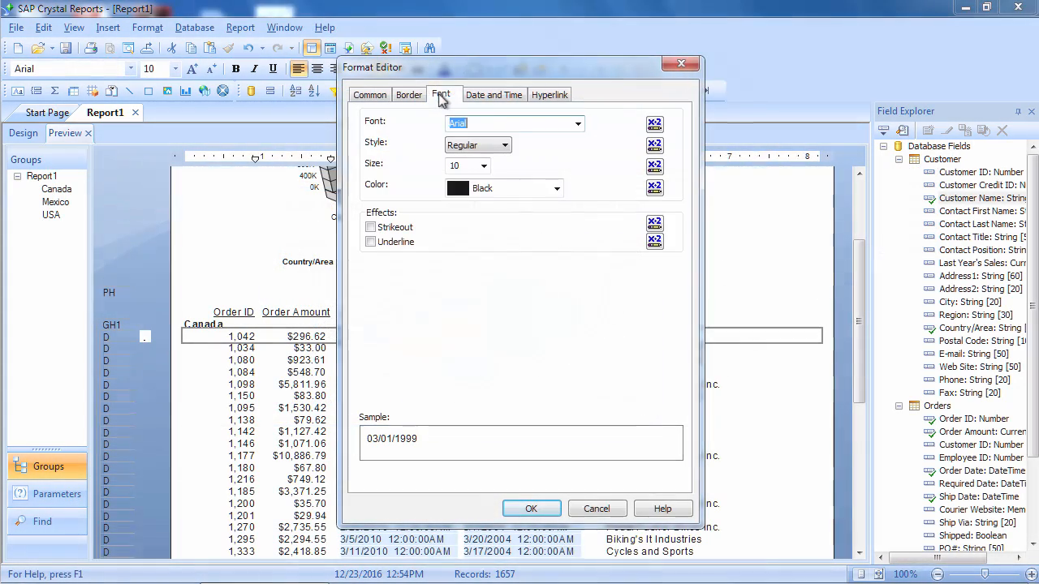
# Step: Apply a date-only style to the Order Date and Ship Date columns
pyautogui.click(531, 509)
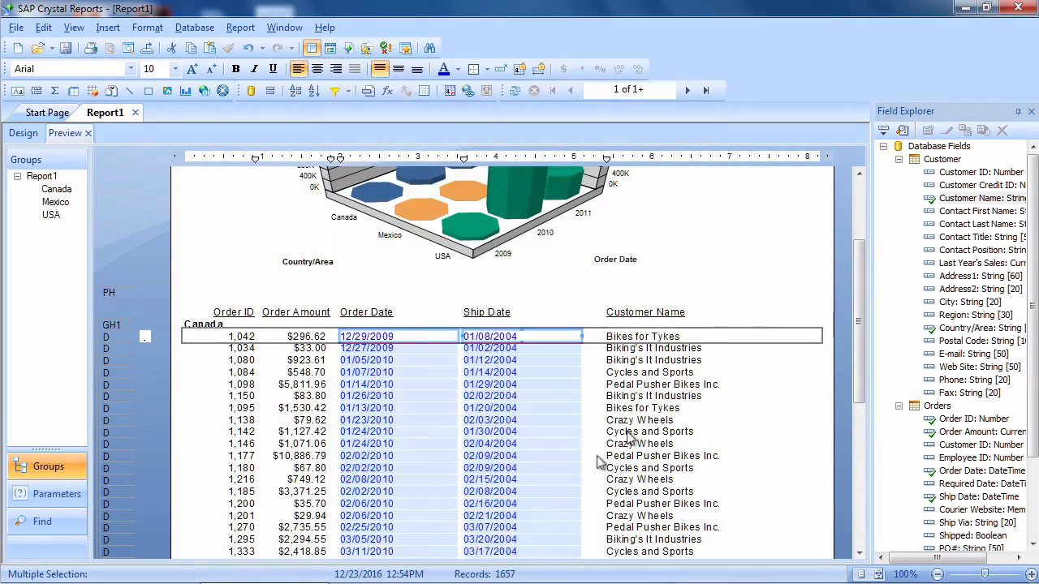
pyautogui.click(674, 348)
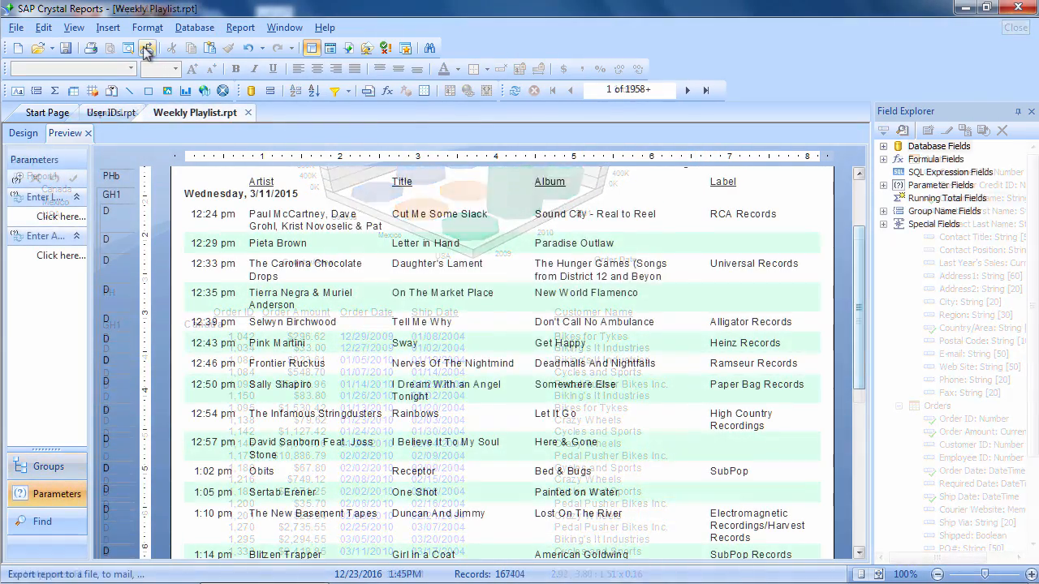
# Step: Export the Weekly Playlist report in PDF format and pick its destination
pyautogui.click(146, 48)
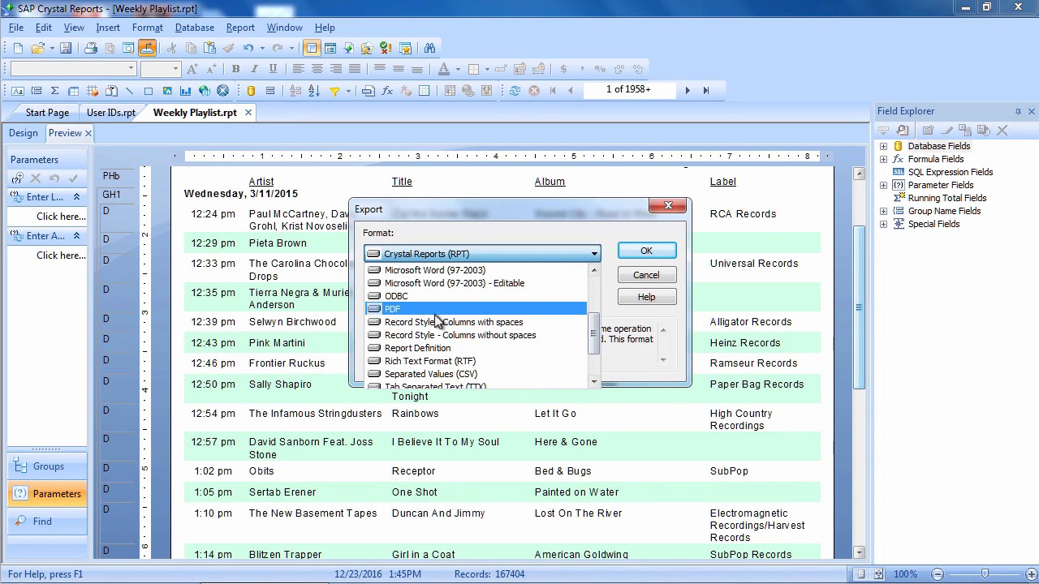
pyautogui.click(392, 309)
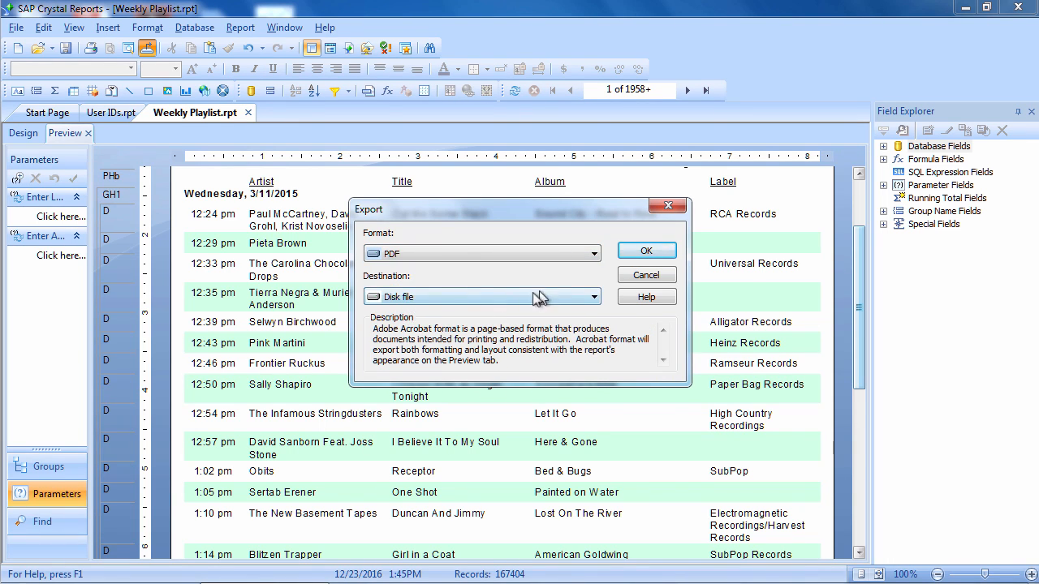
pyautogui.click(594, 296)
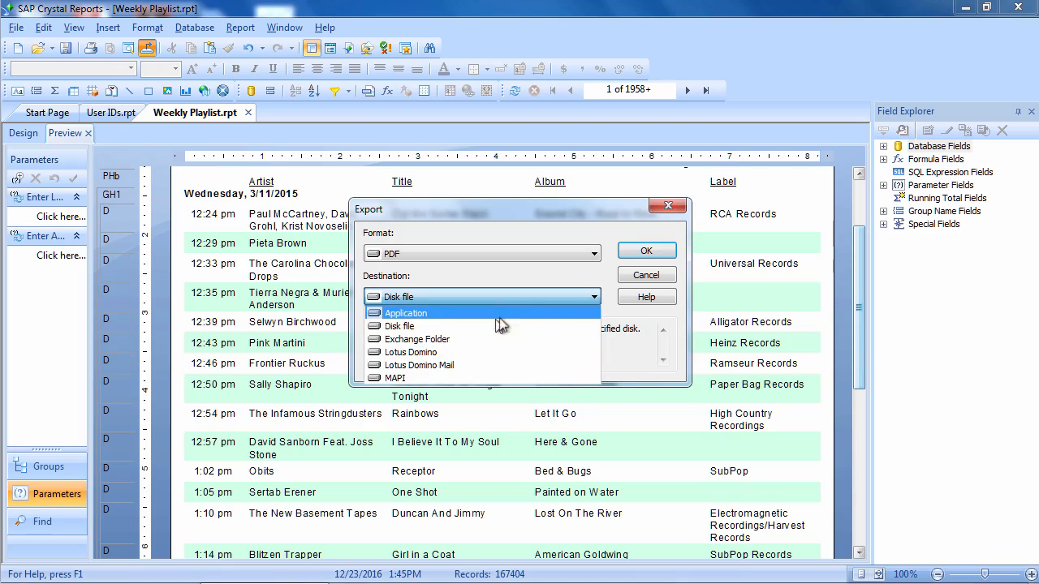
pyautogui.click(394, 377)
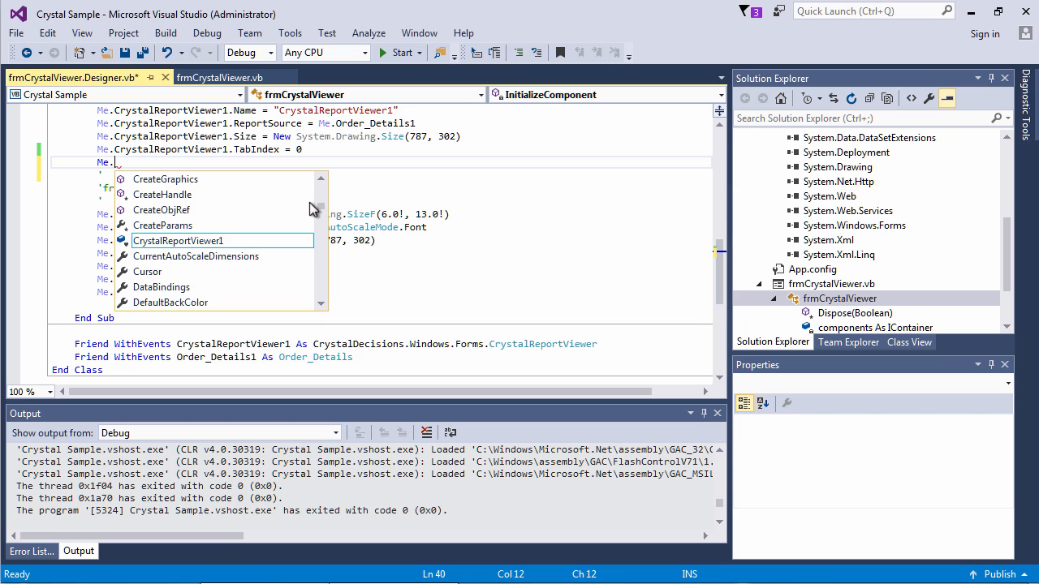
# Step: Type Me.CrystalReportViewer1.ShowGroupTree() and launch SAP Crystal Reports 2016 from All Programs
pyautogui.write('cry')
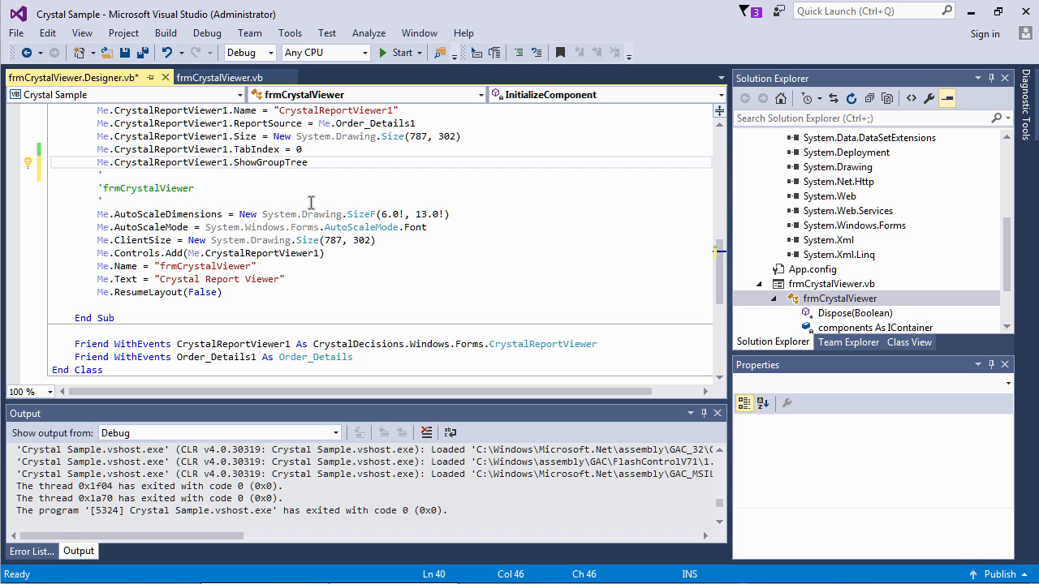
pyautogui.write('M')
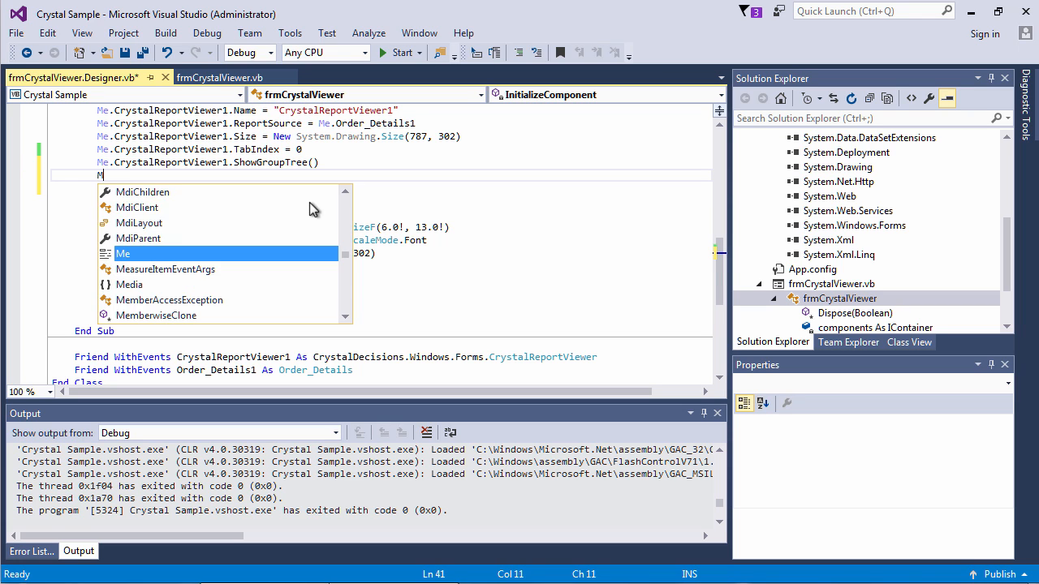
pyautogui.write('e.Cry')
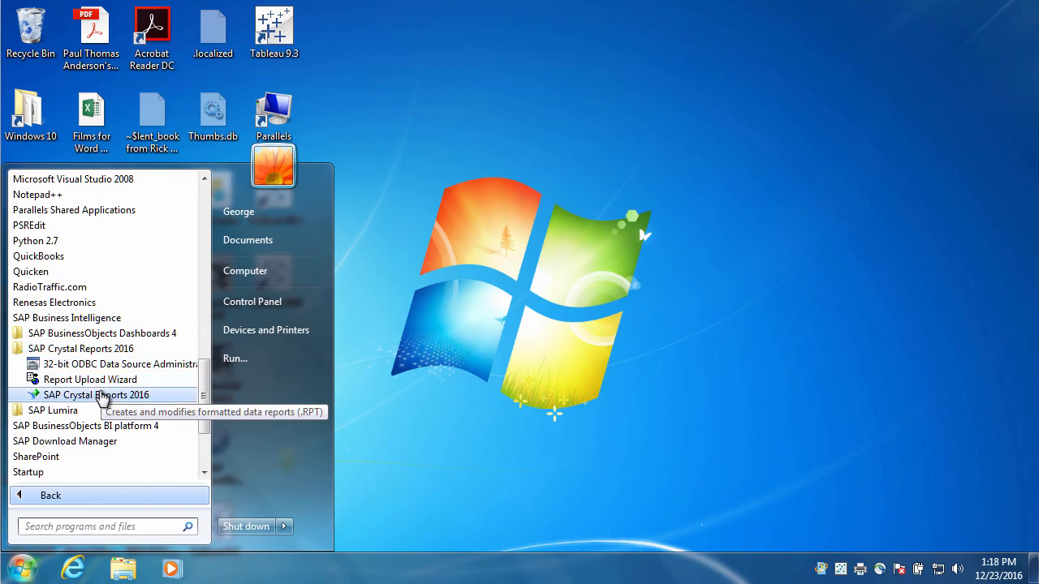
pyautogui.click(96, 394)
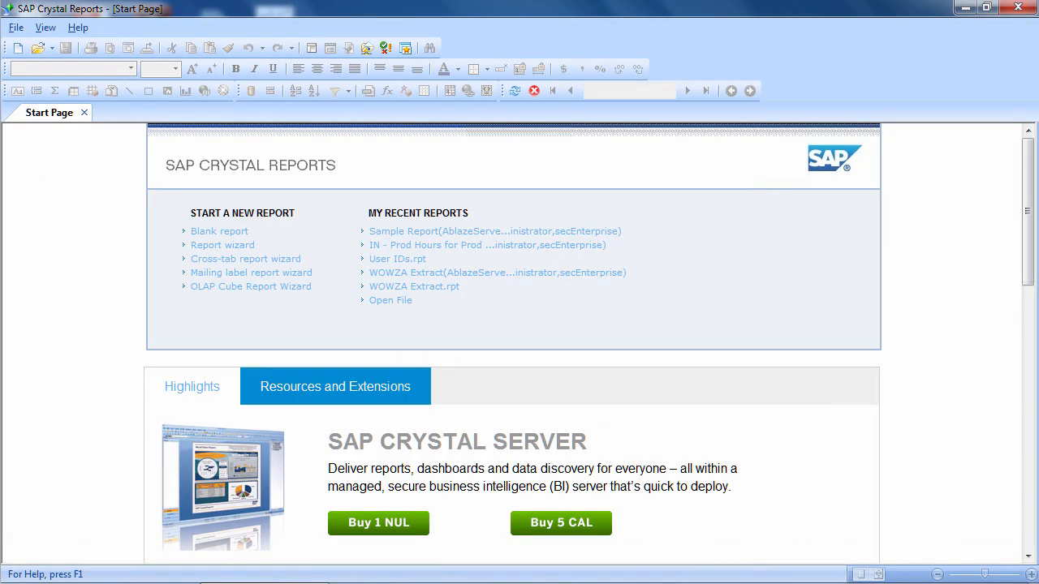